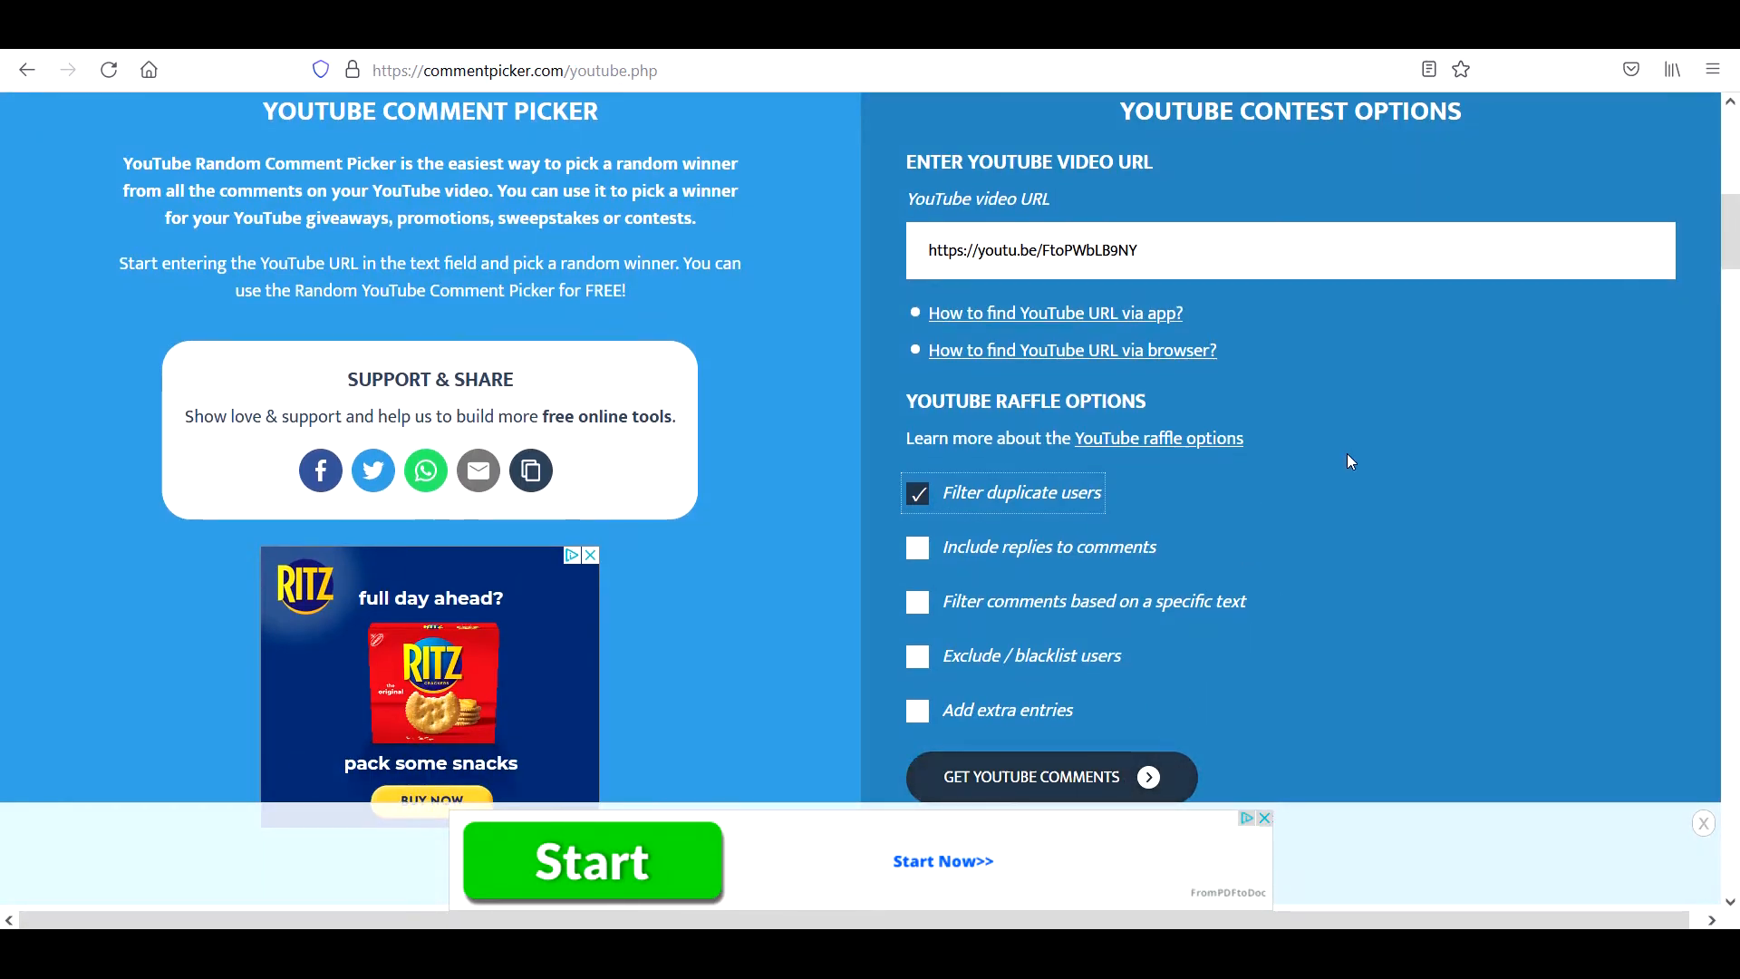
- Load the video's 327 unique comments with duplicate users filtered and draw a random winner
scroll(down, 3)
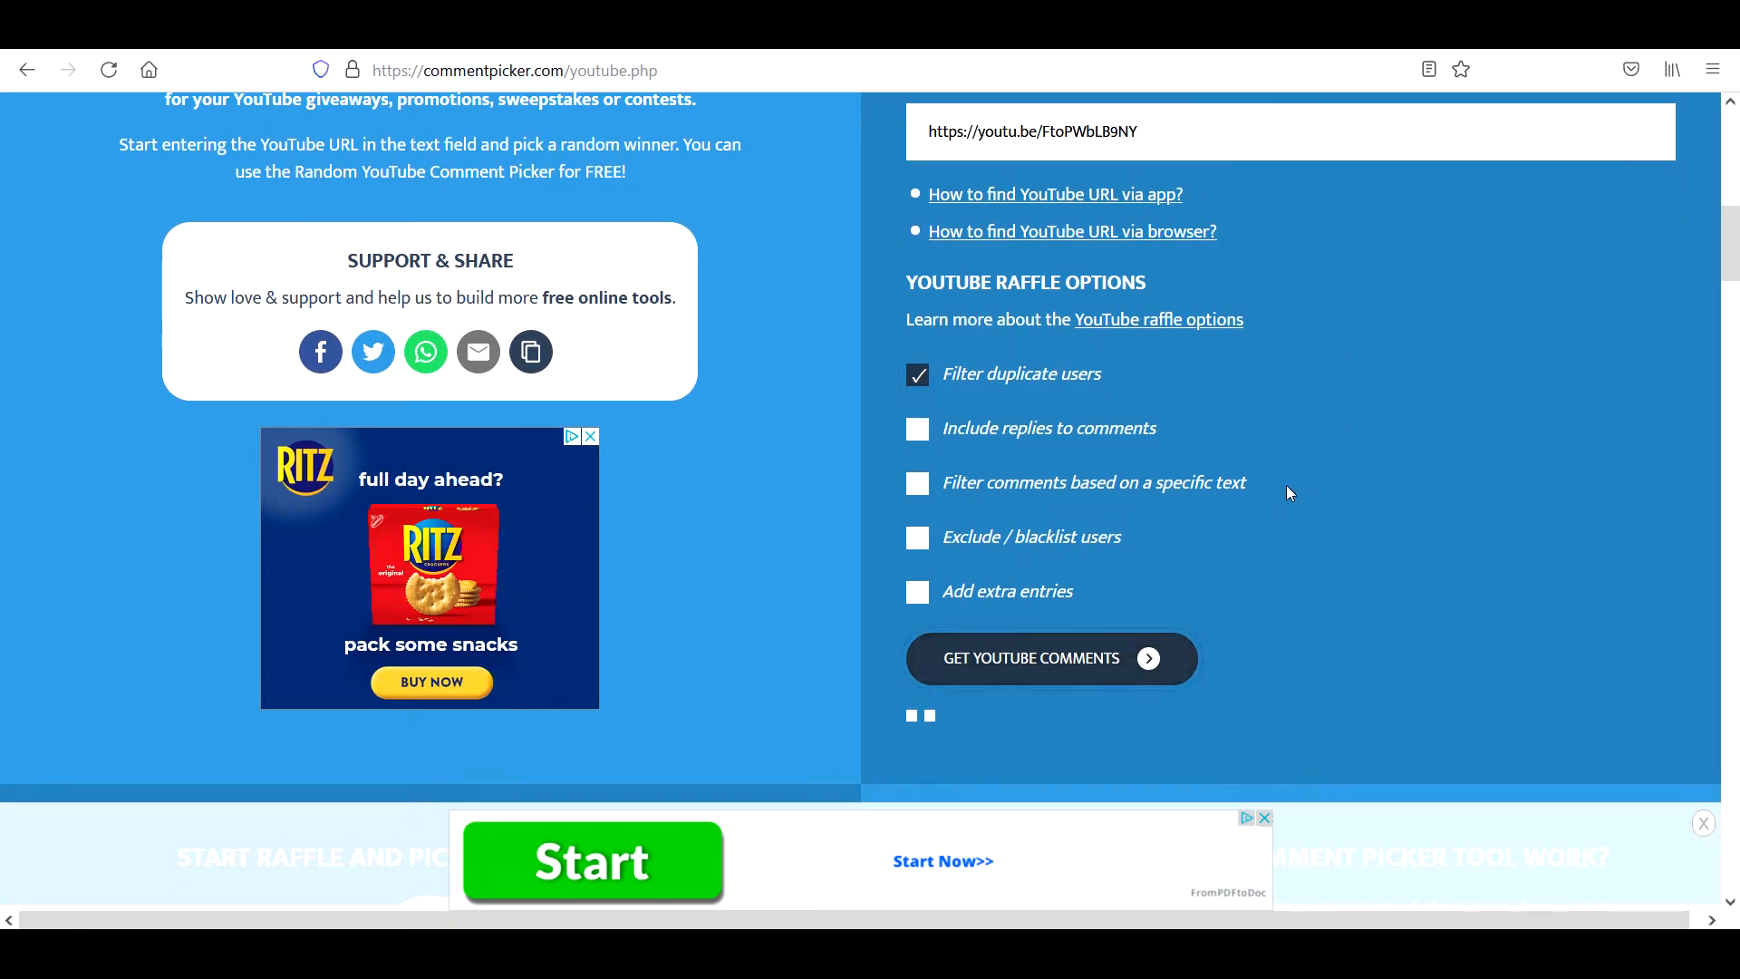
click(1052, 658)
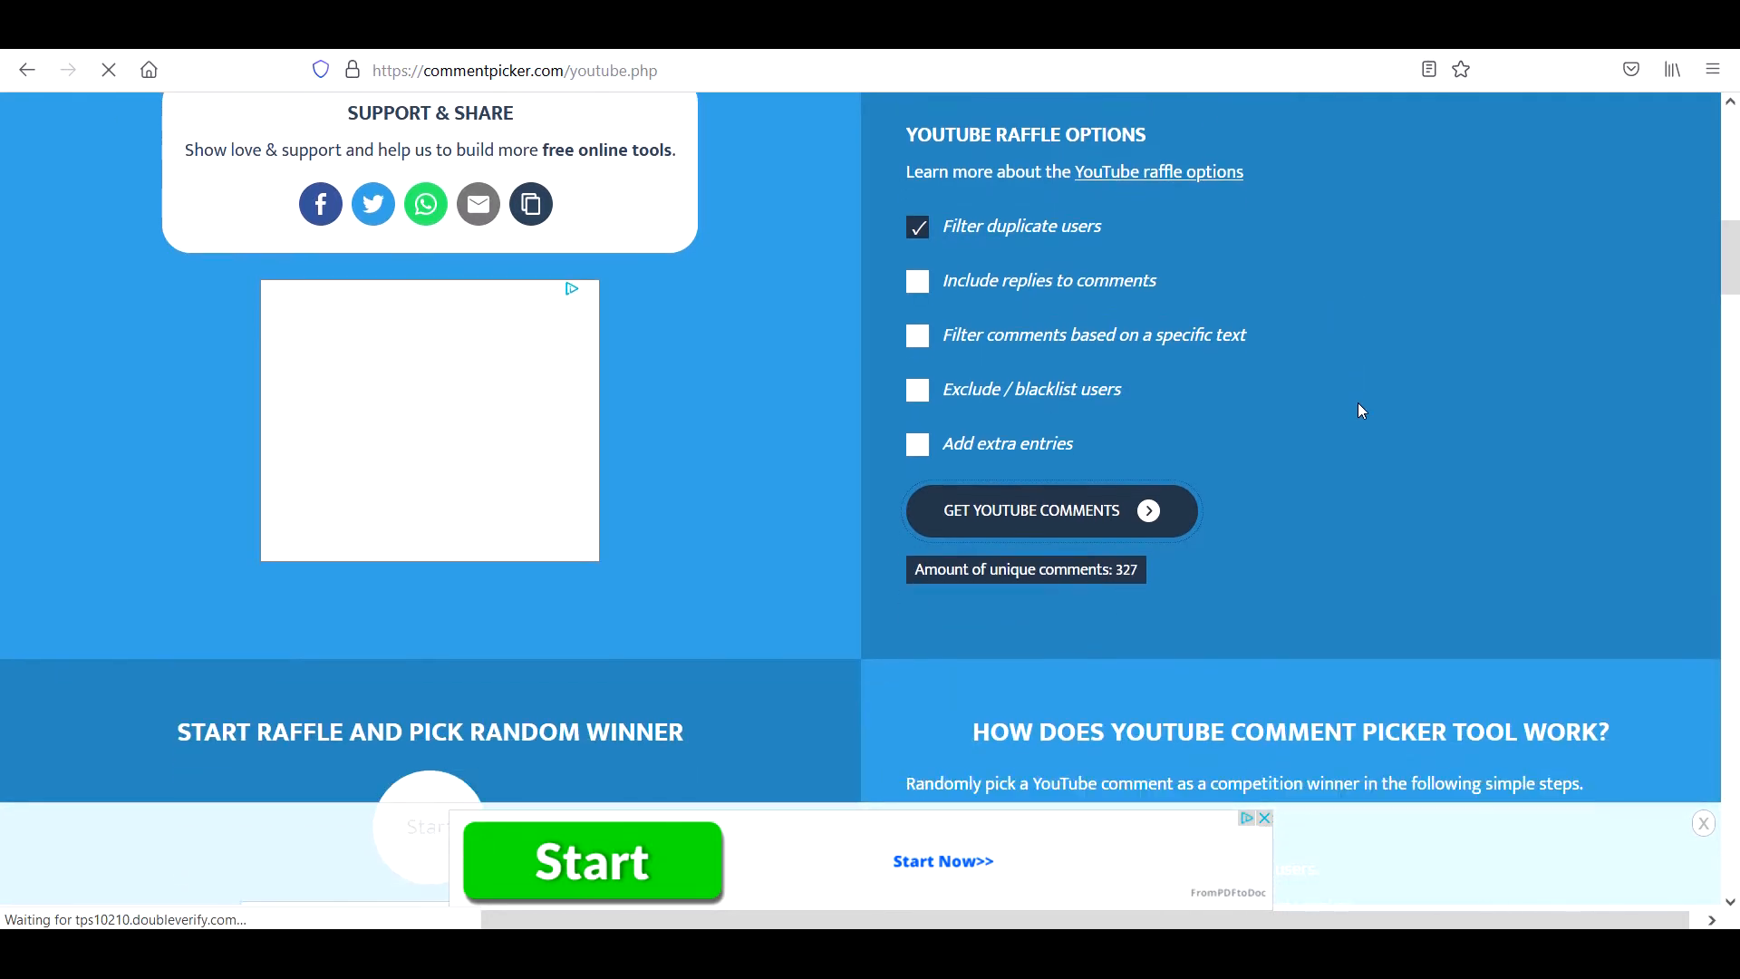
scroll(down, 3)
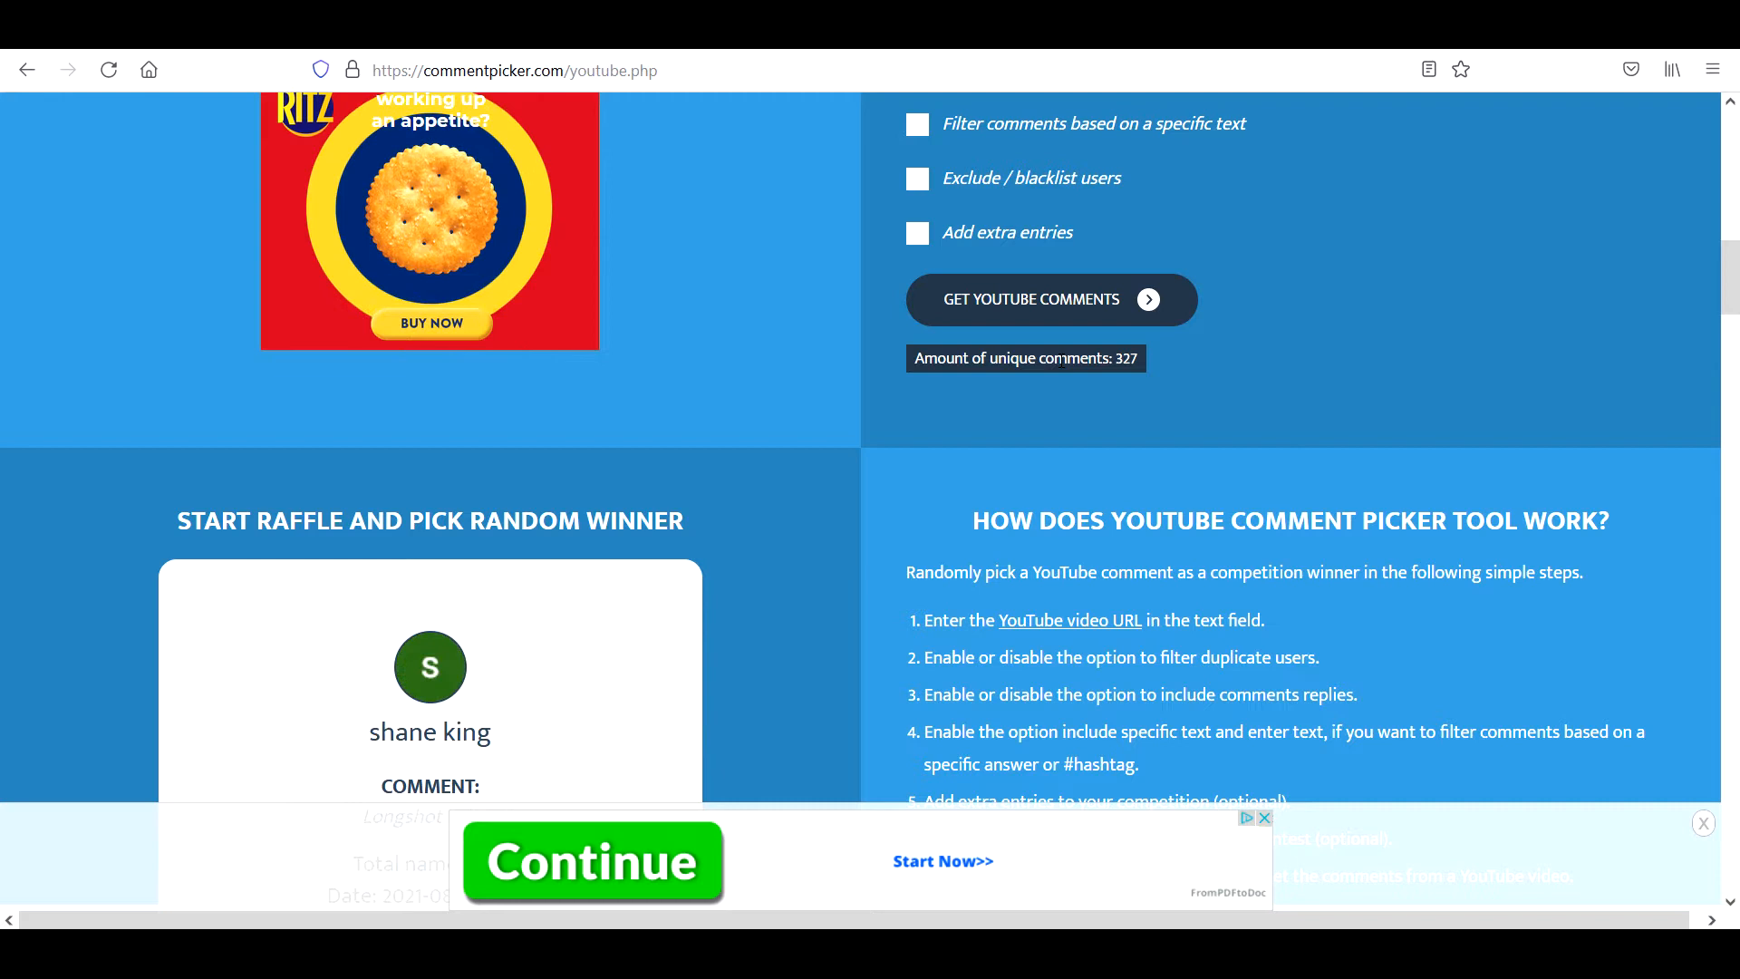
- Select the first winner's comment and paste it into Notepad as entry 1
scroll(down, 3)
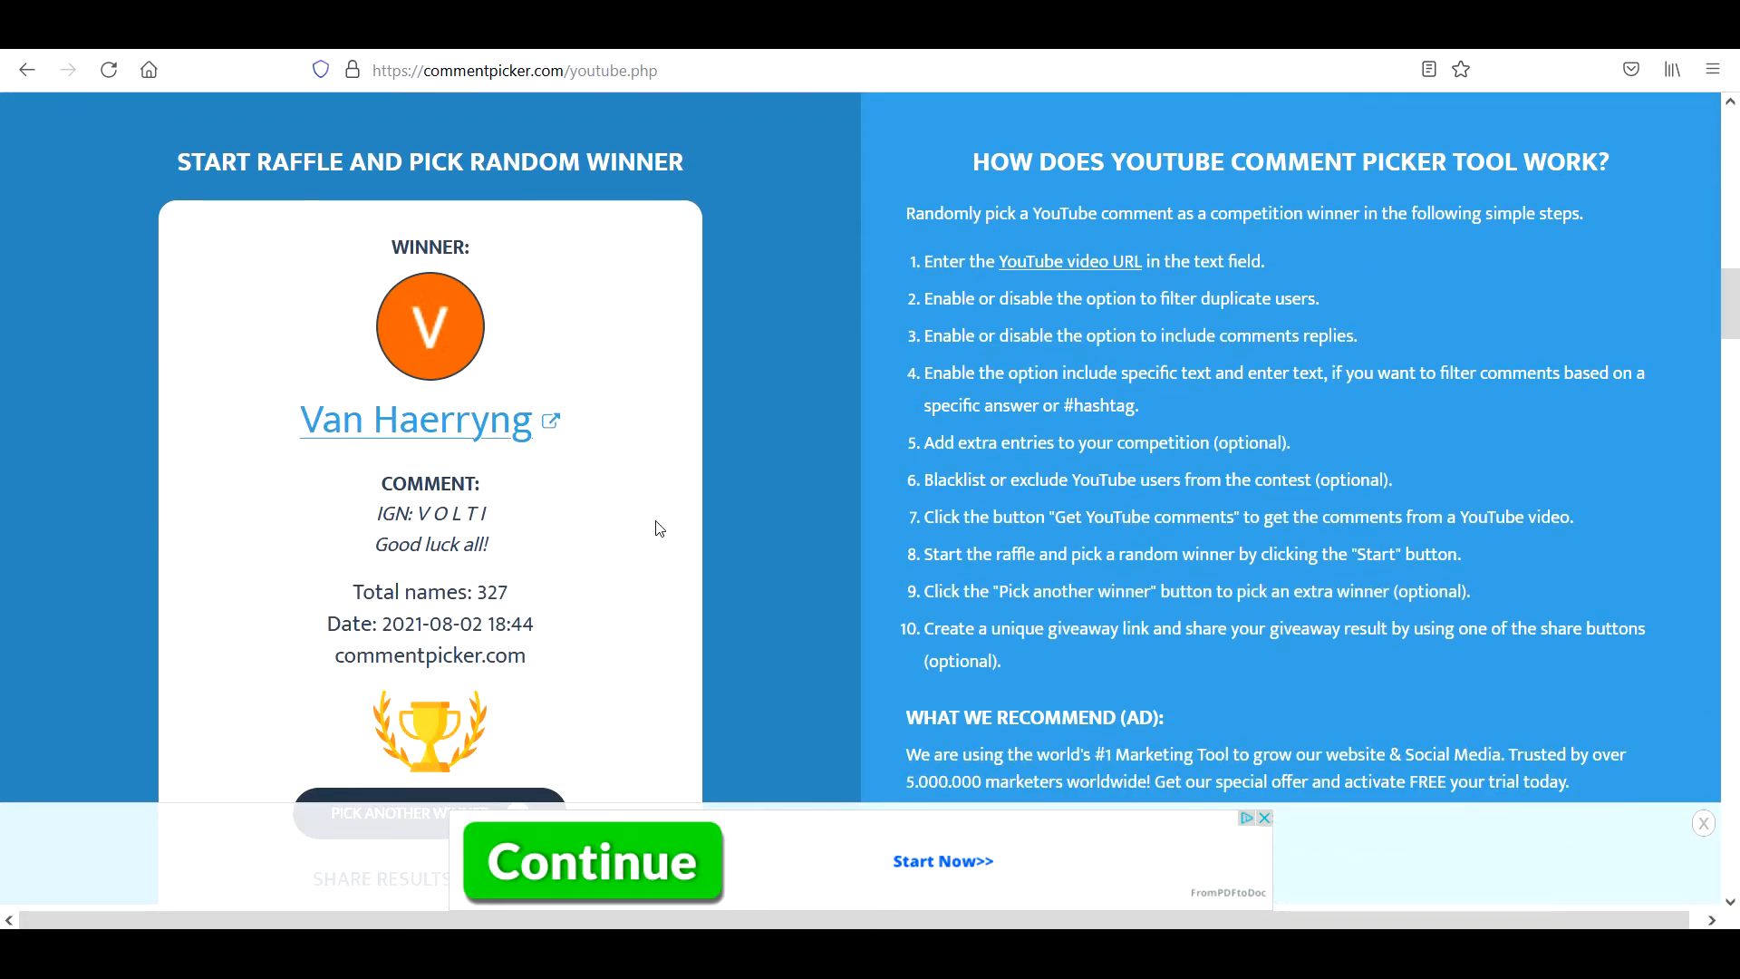
double_click(395, 513)
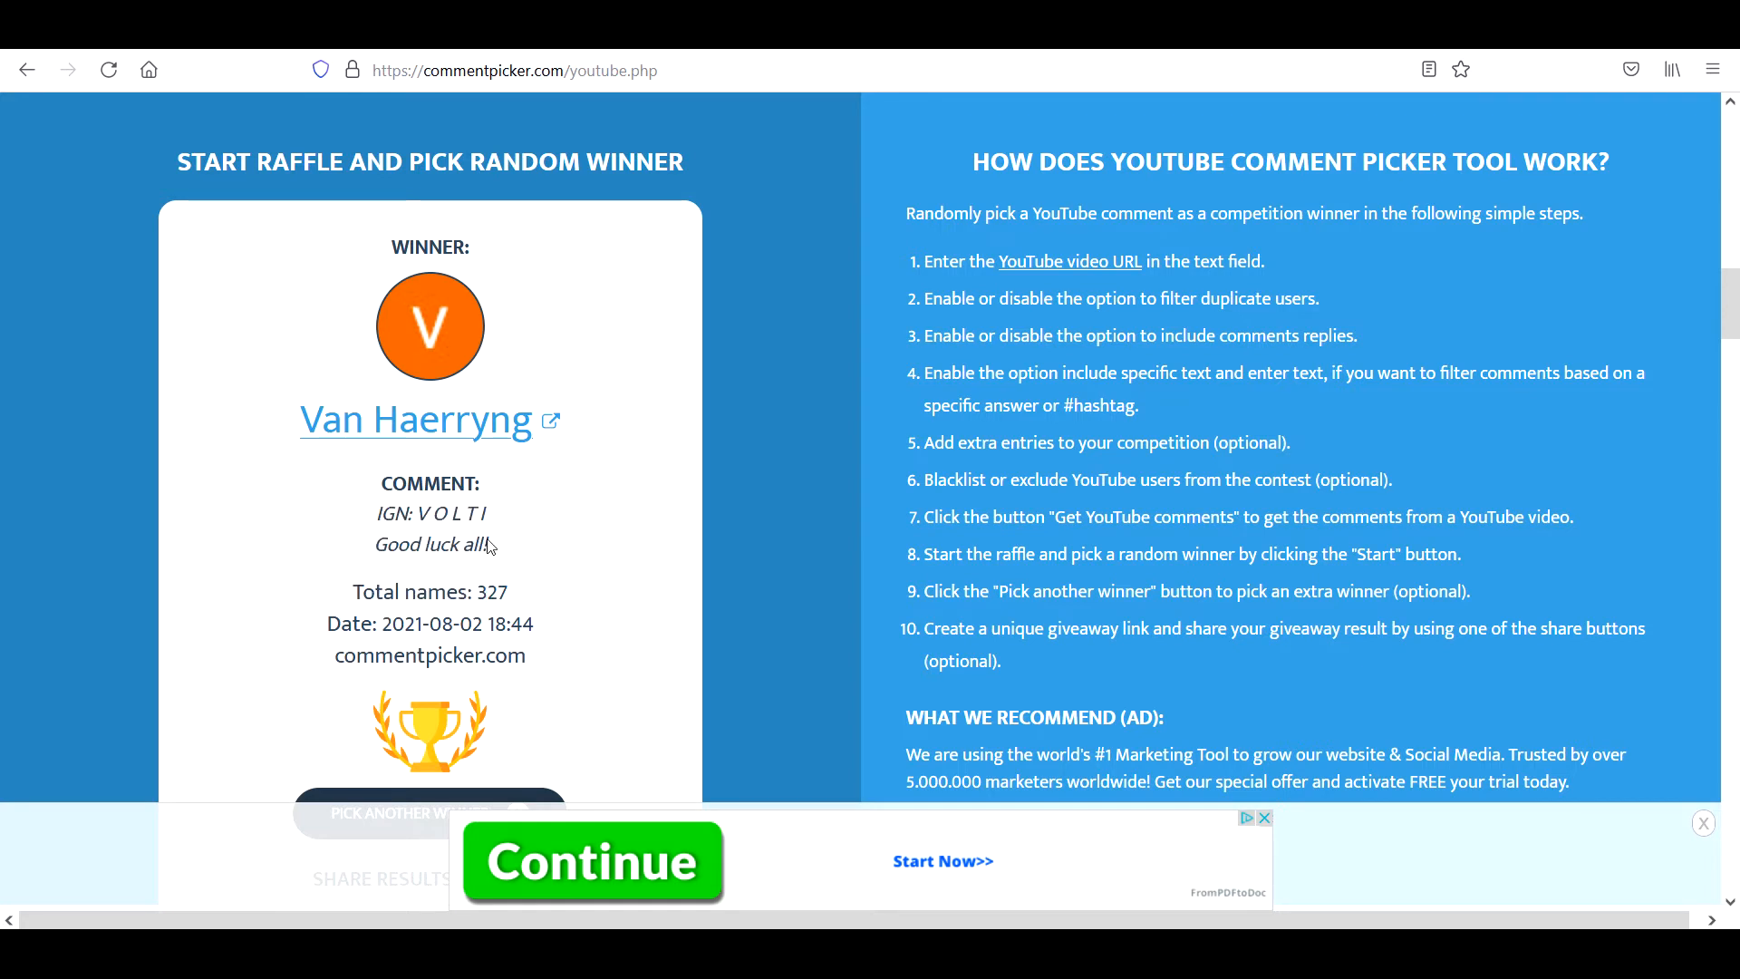
drag(370, 513, 482, 544)
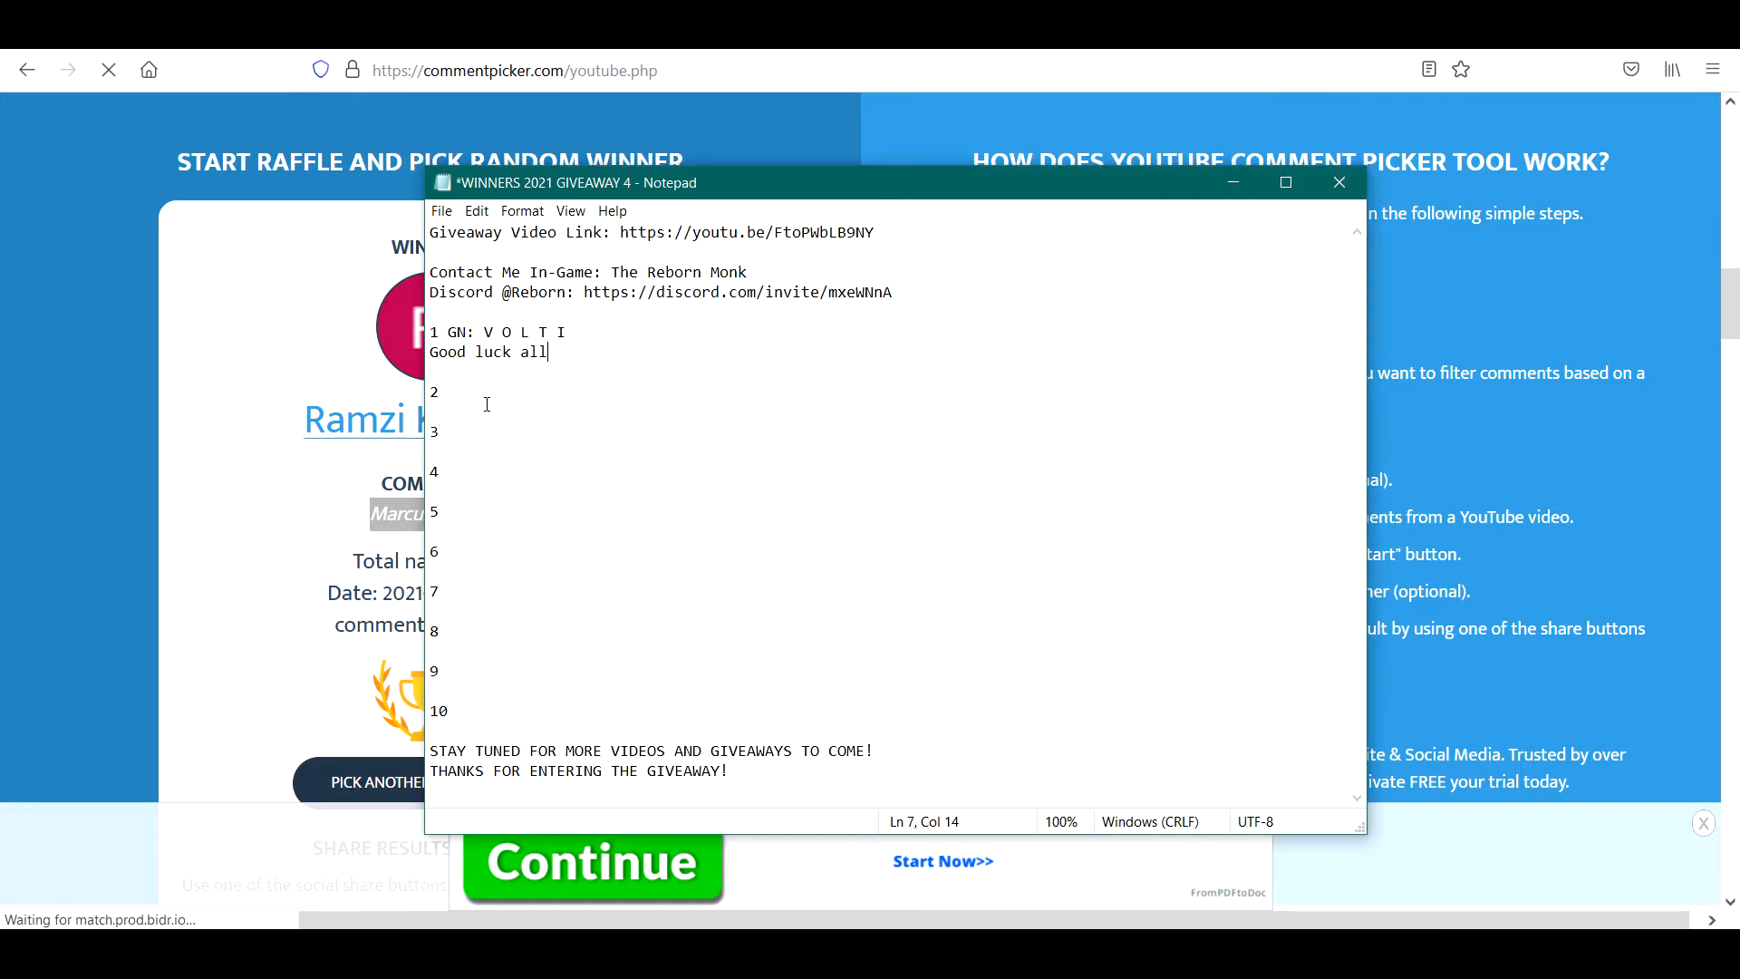
- Add winners 2 through 4 to the Notepad list from the picked comments
click(1340, 183)
text( gn: Ninjaa Skills)
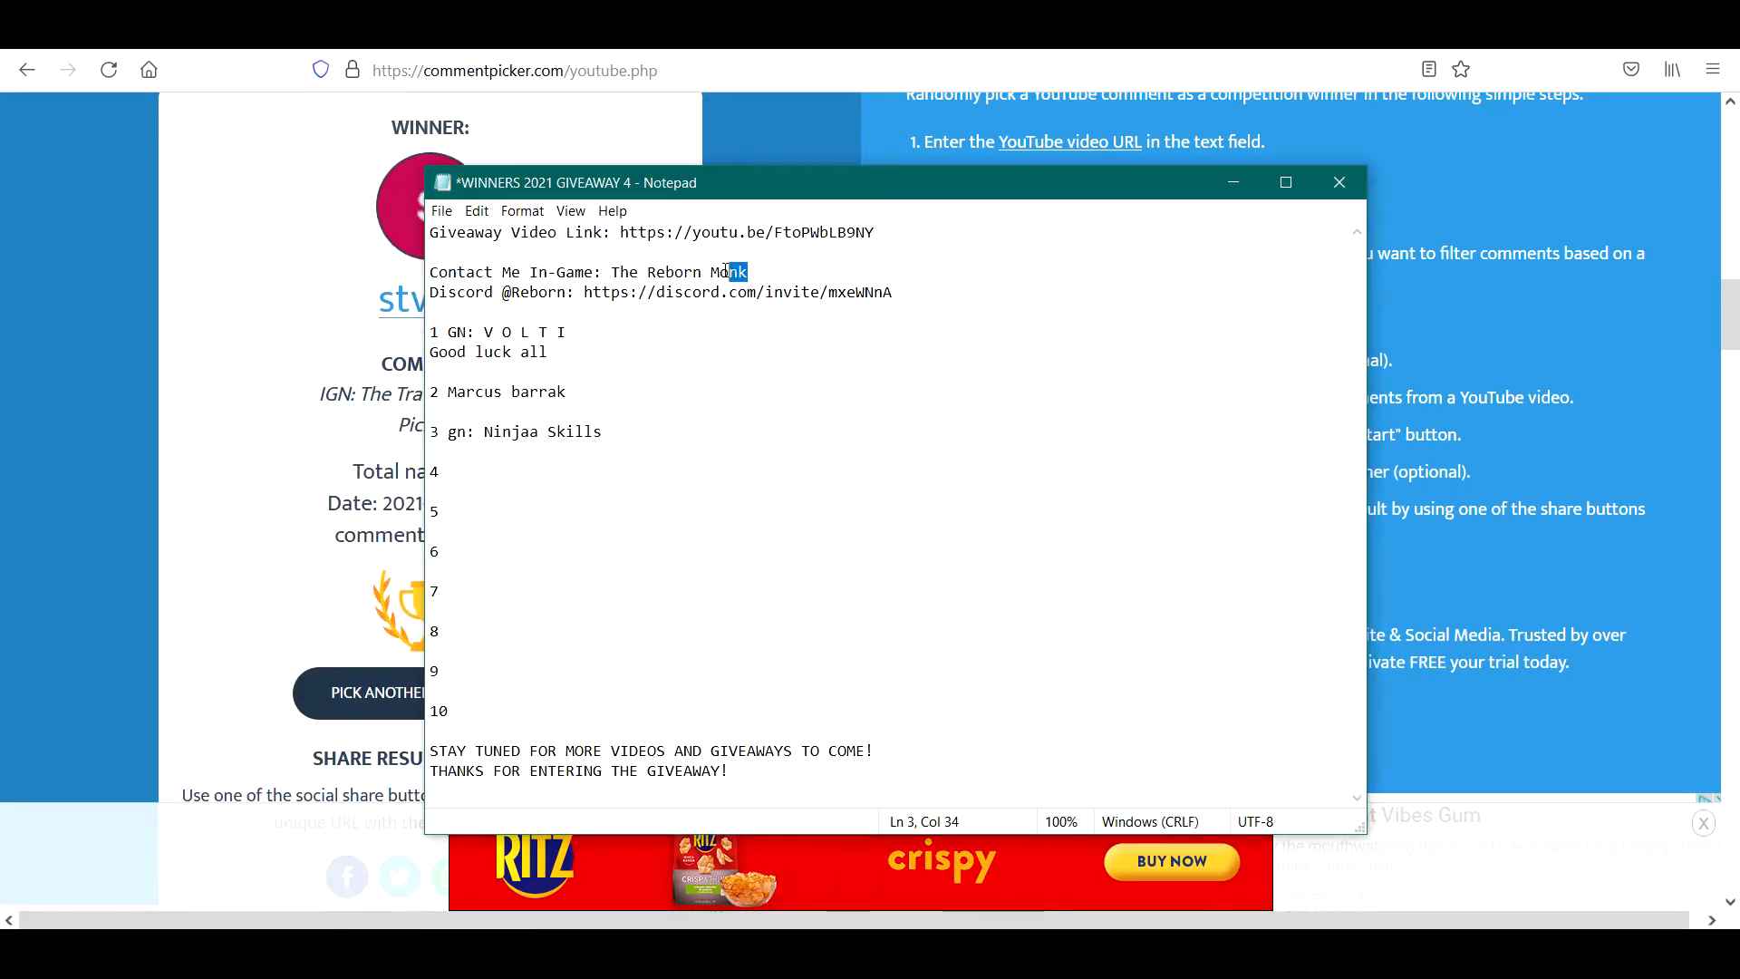
click(1339, 182)
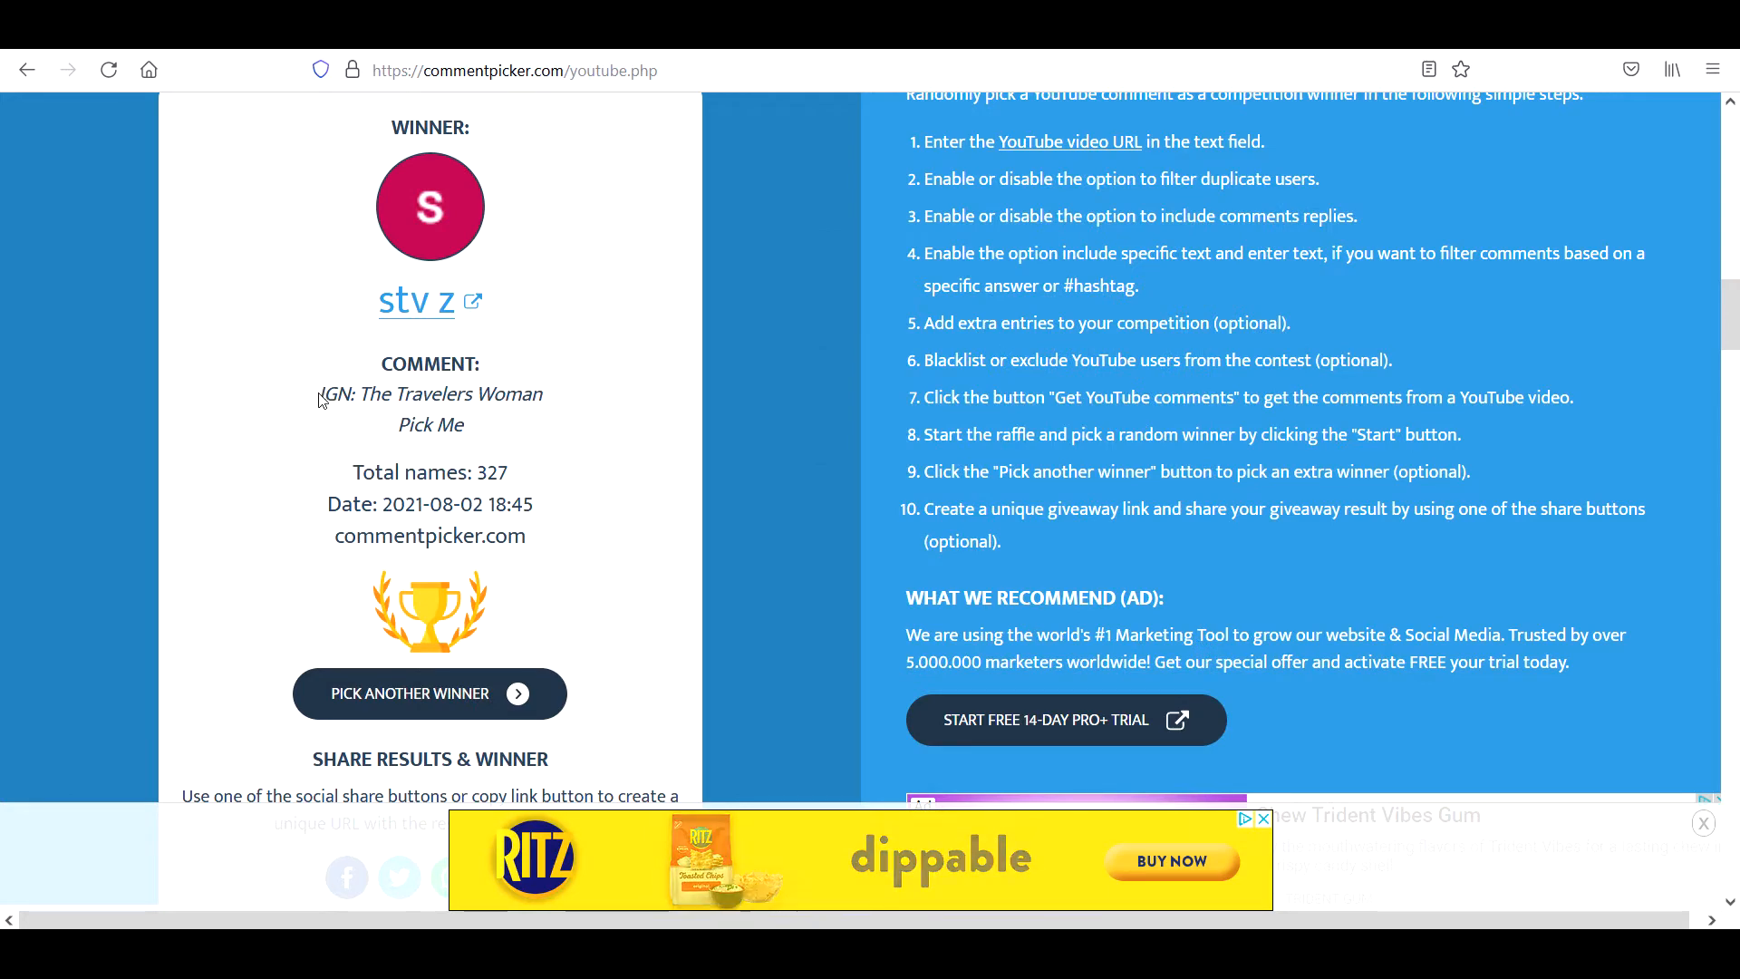
click(430, 694)
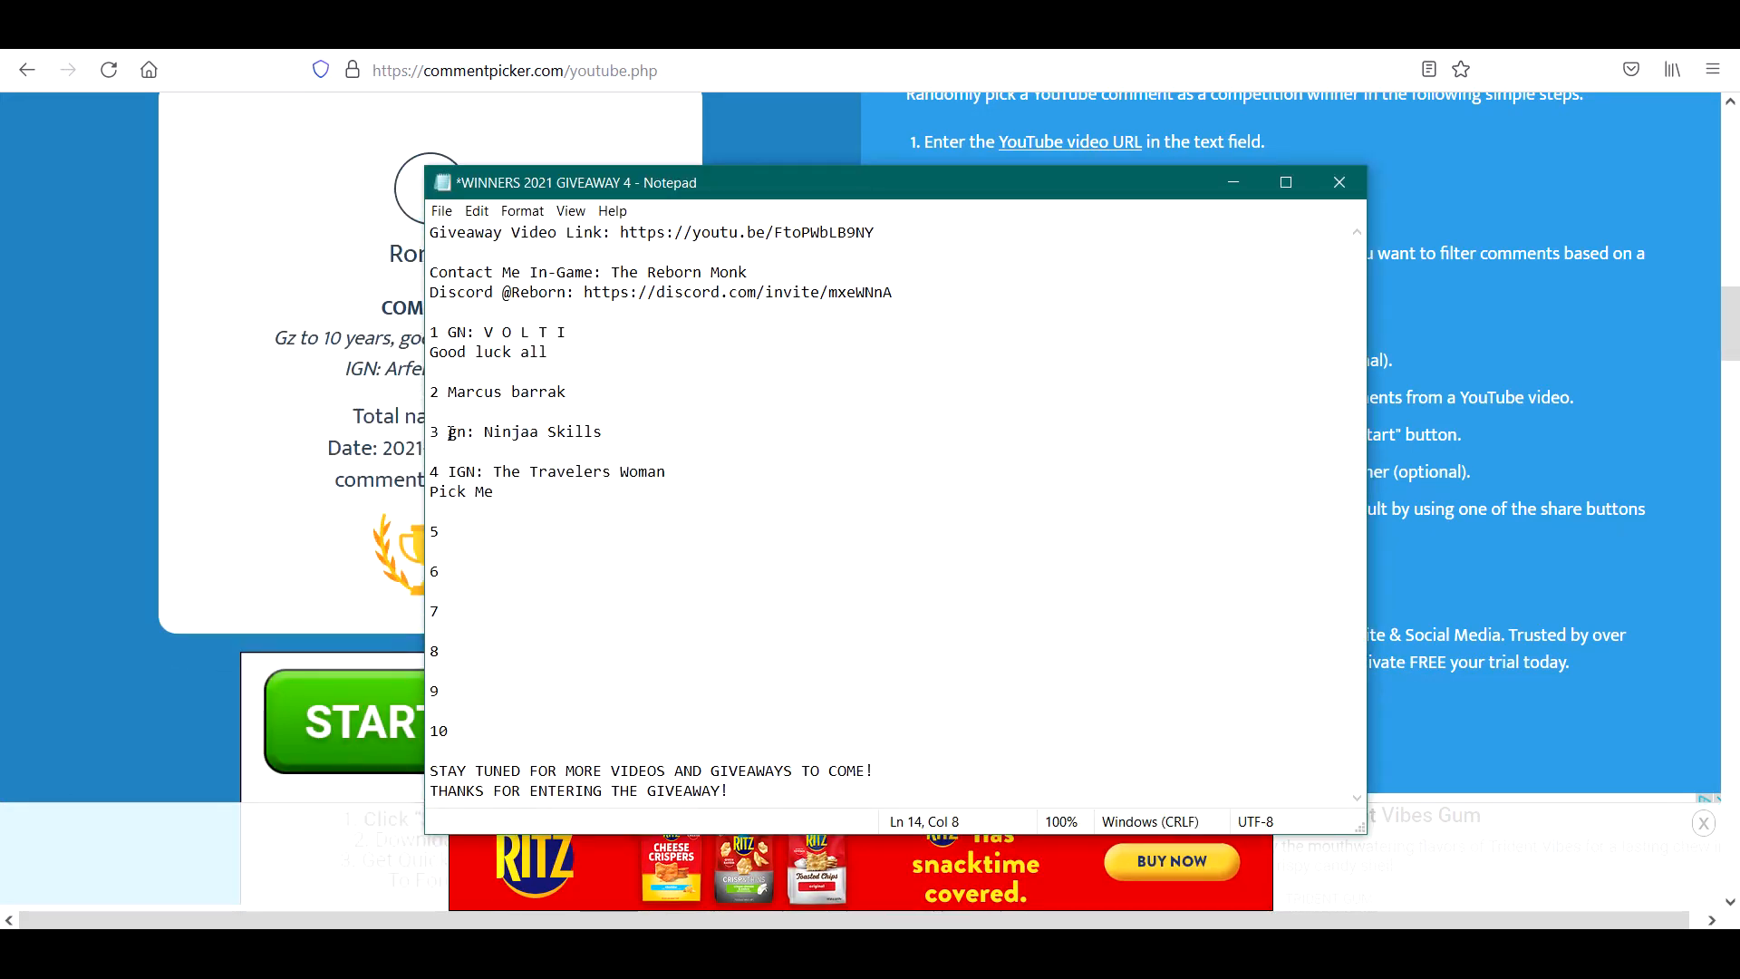
click(1339, 182)
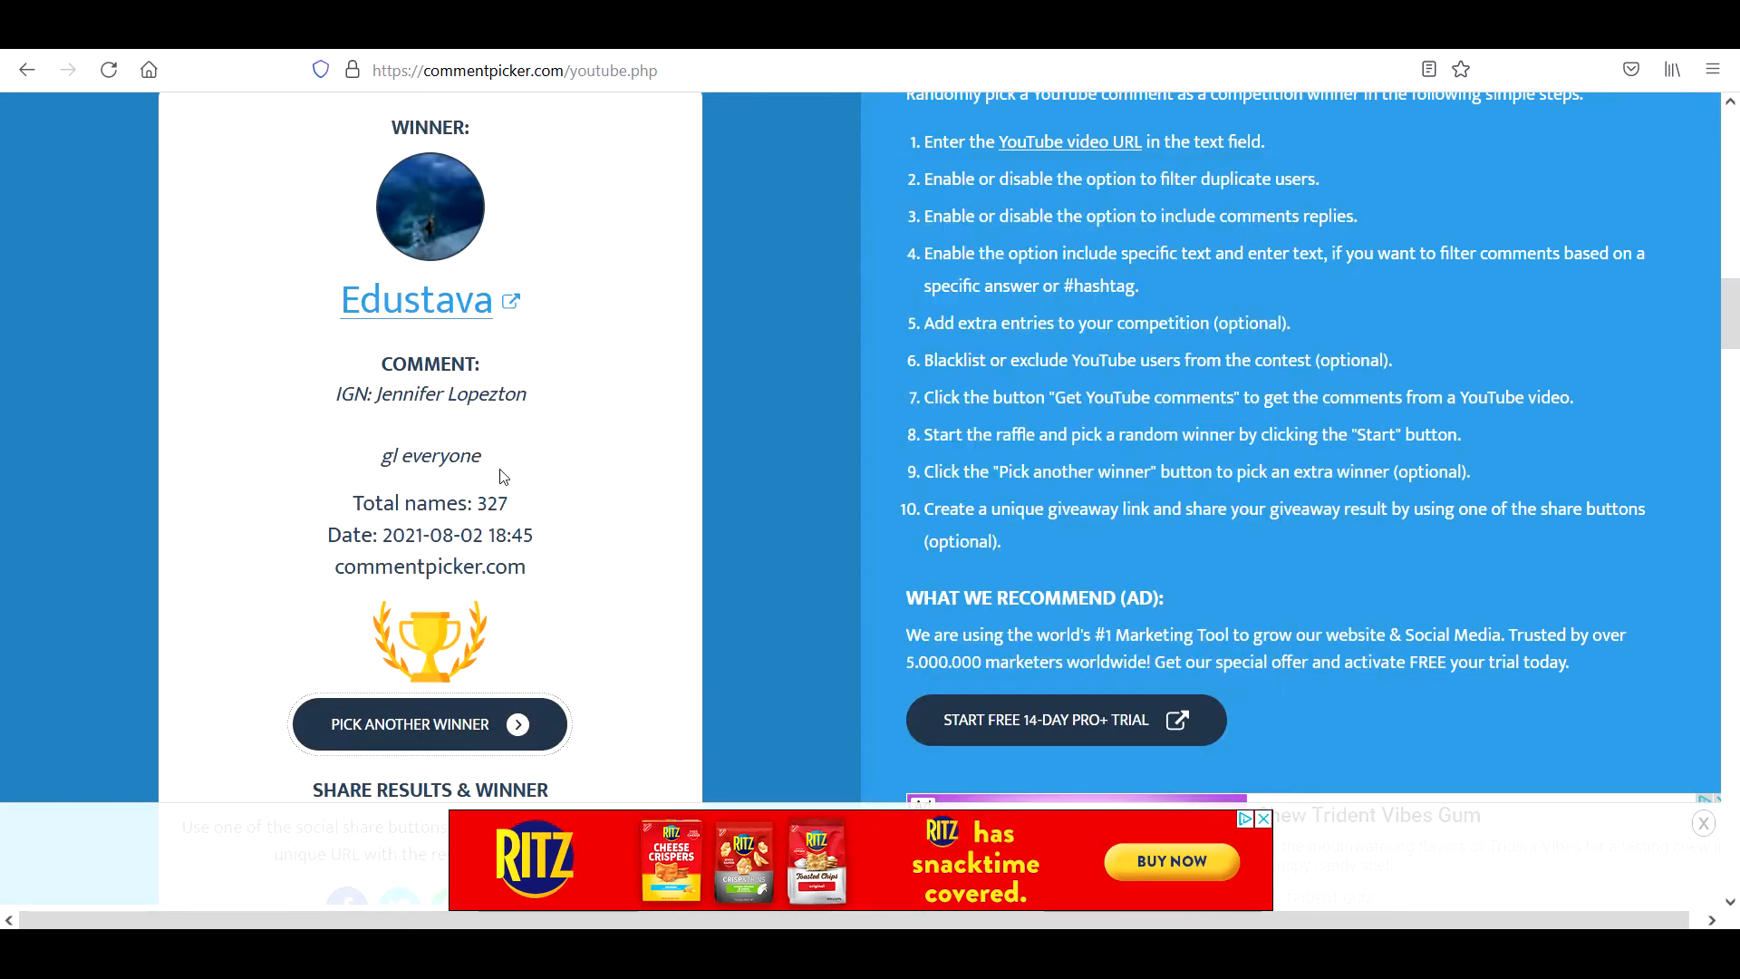
double_click(429, 363)
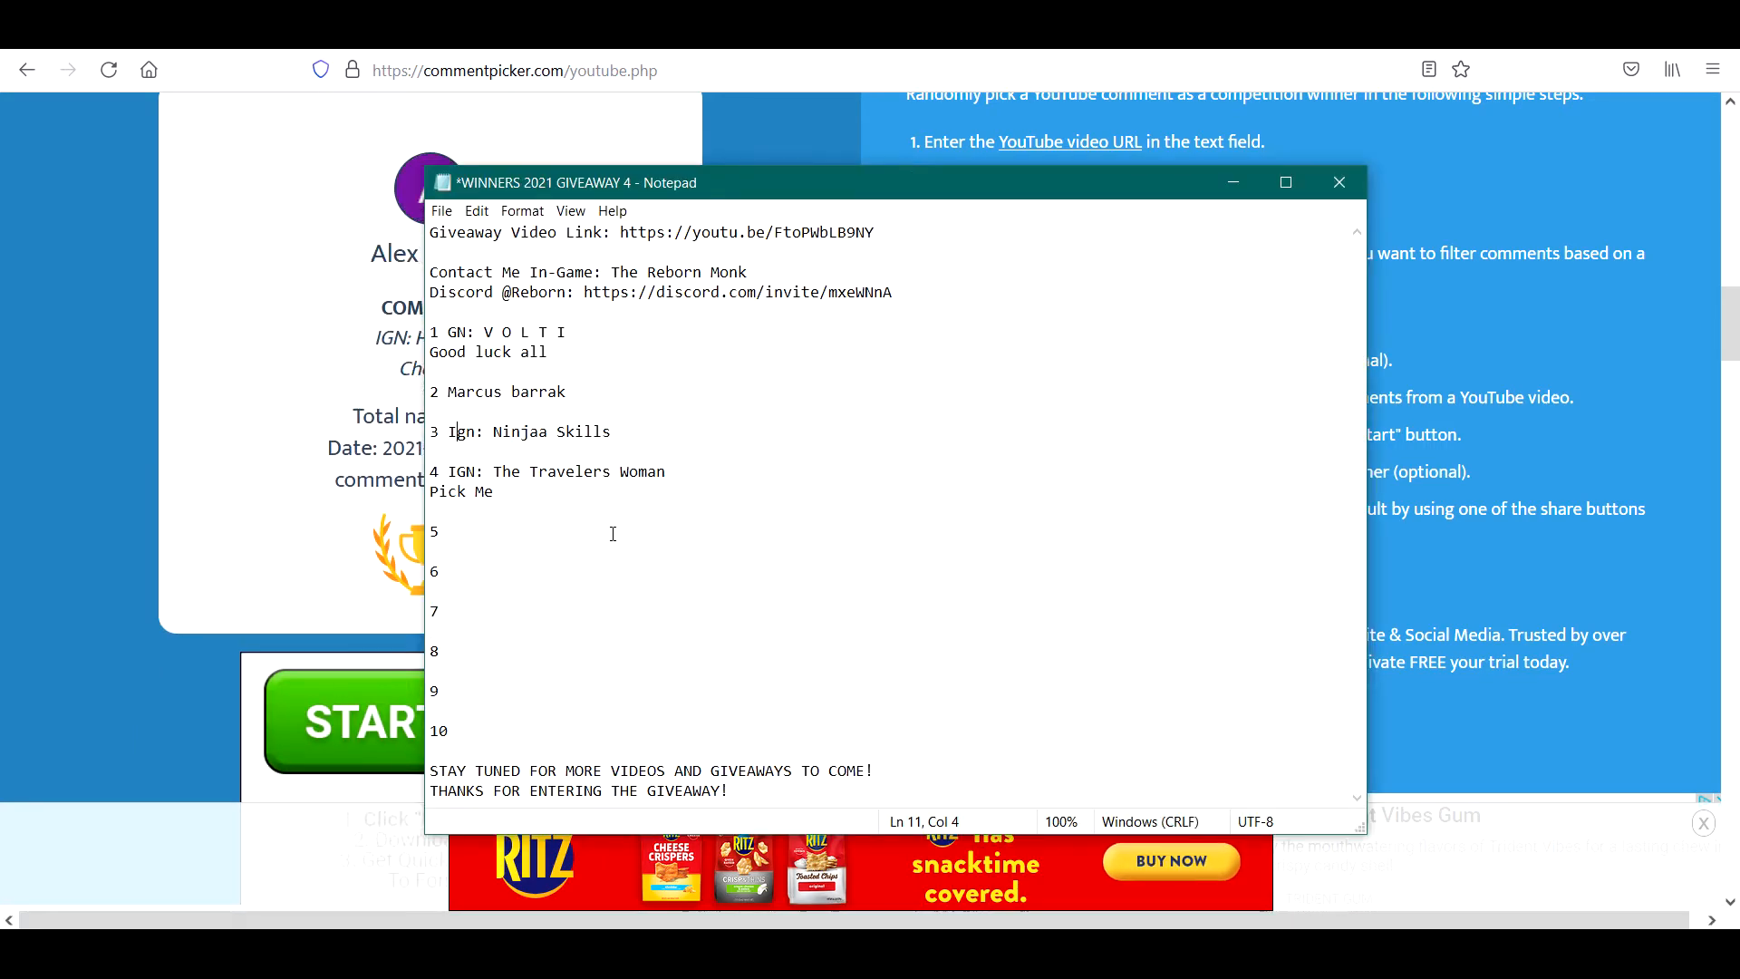
text(IGN: Jennifer Lopezton)
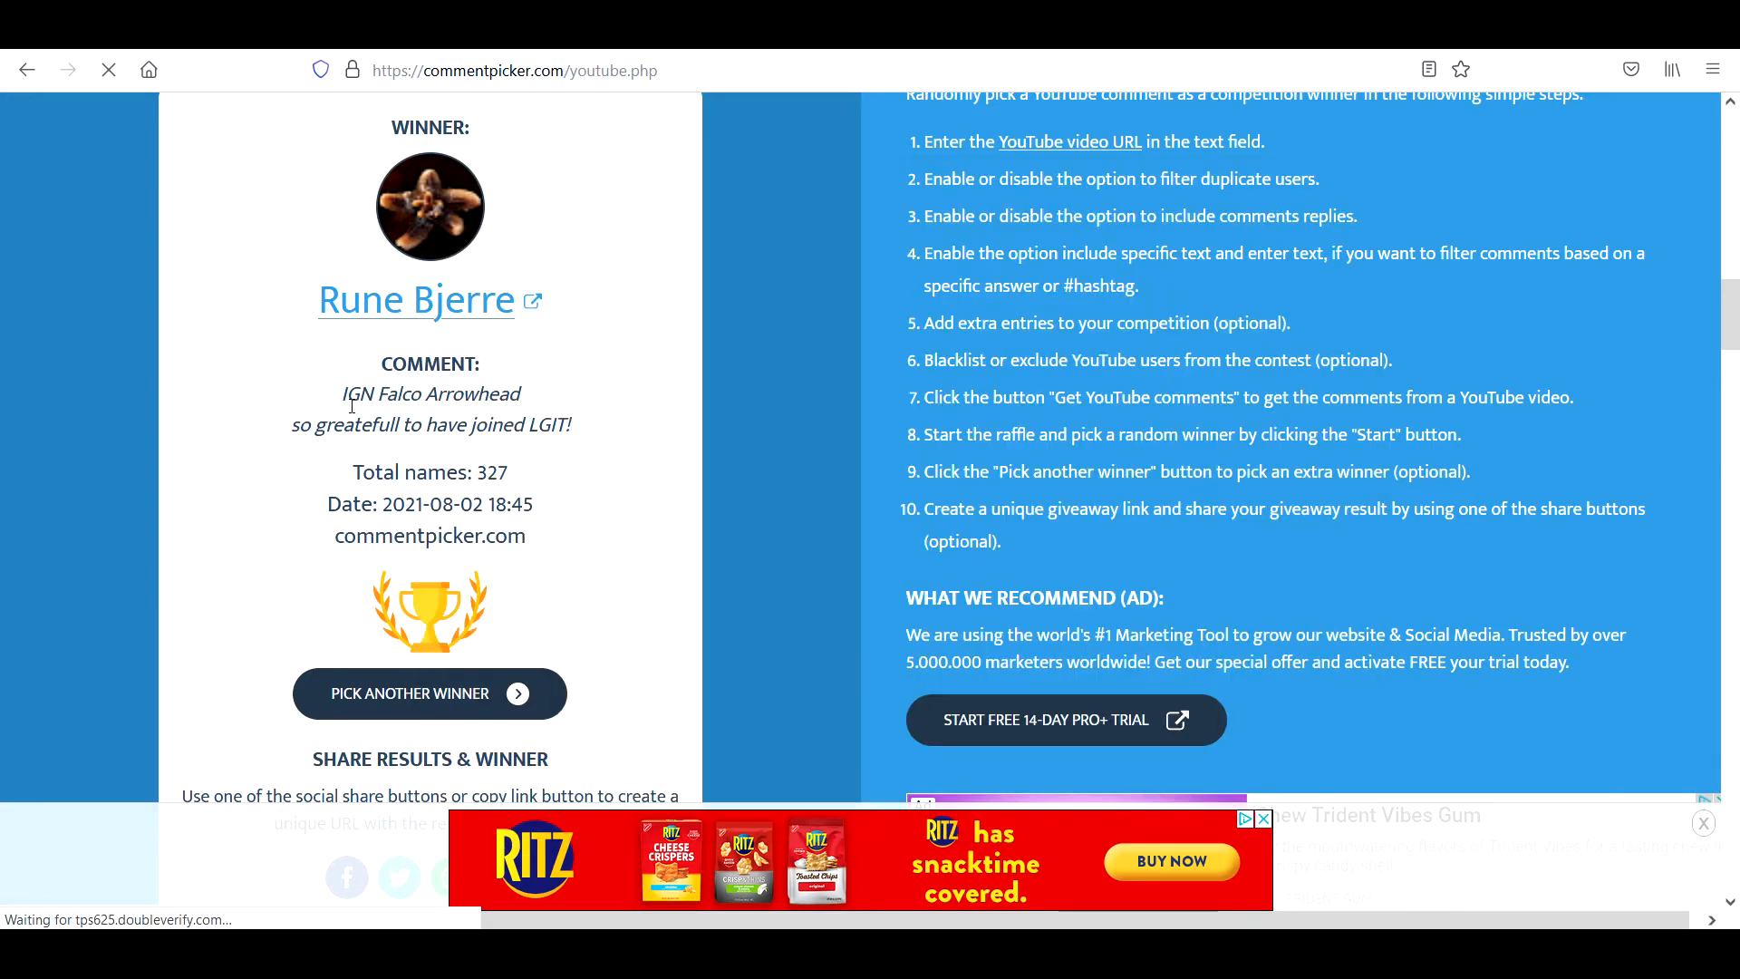
drag(344, 393, 572, 424)
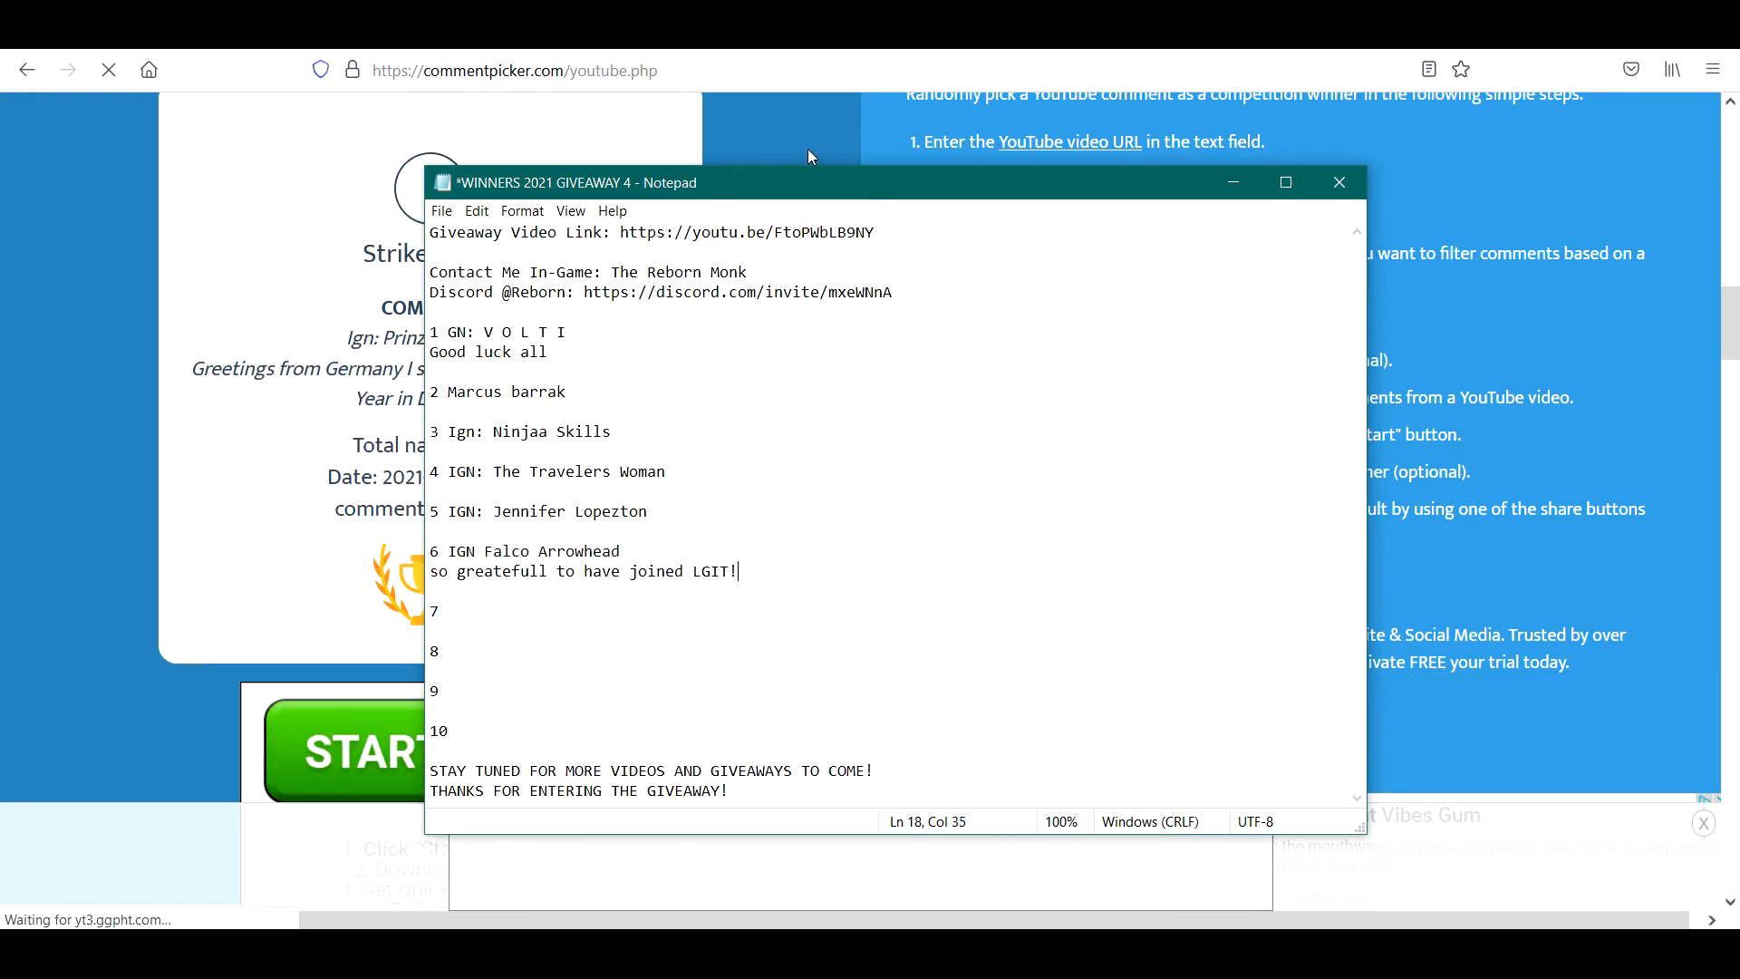
click(1339, 182)
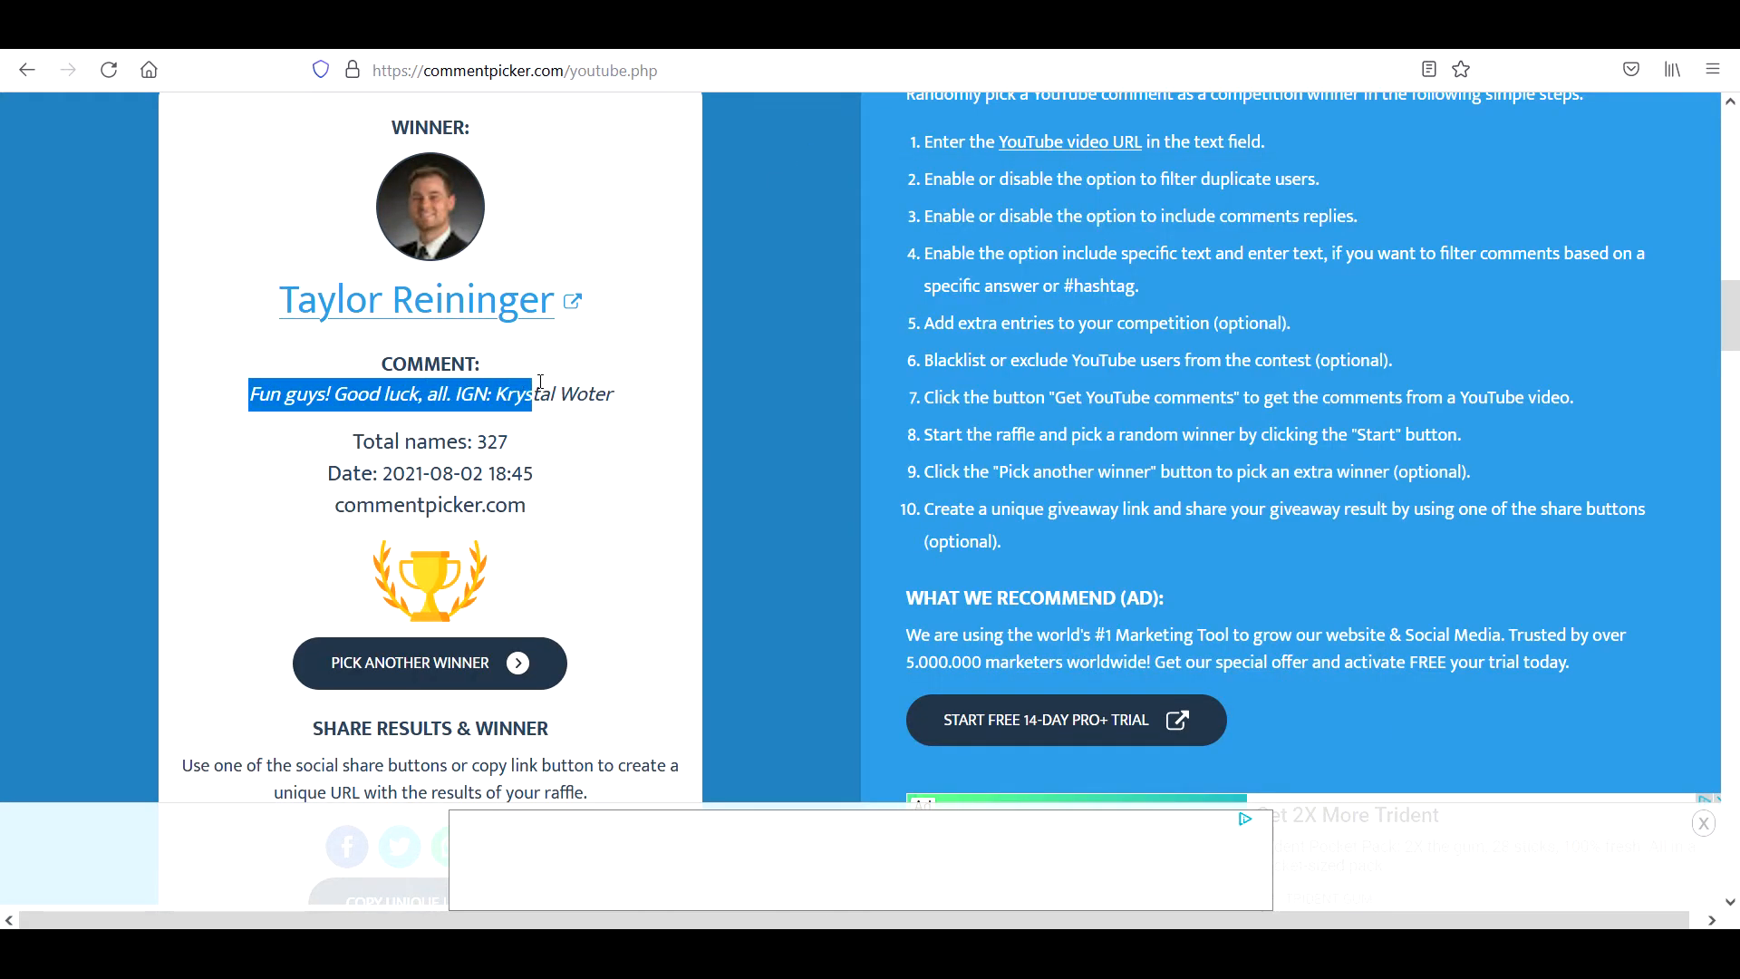
click(430, 663)
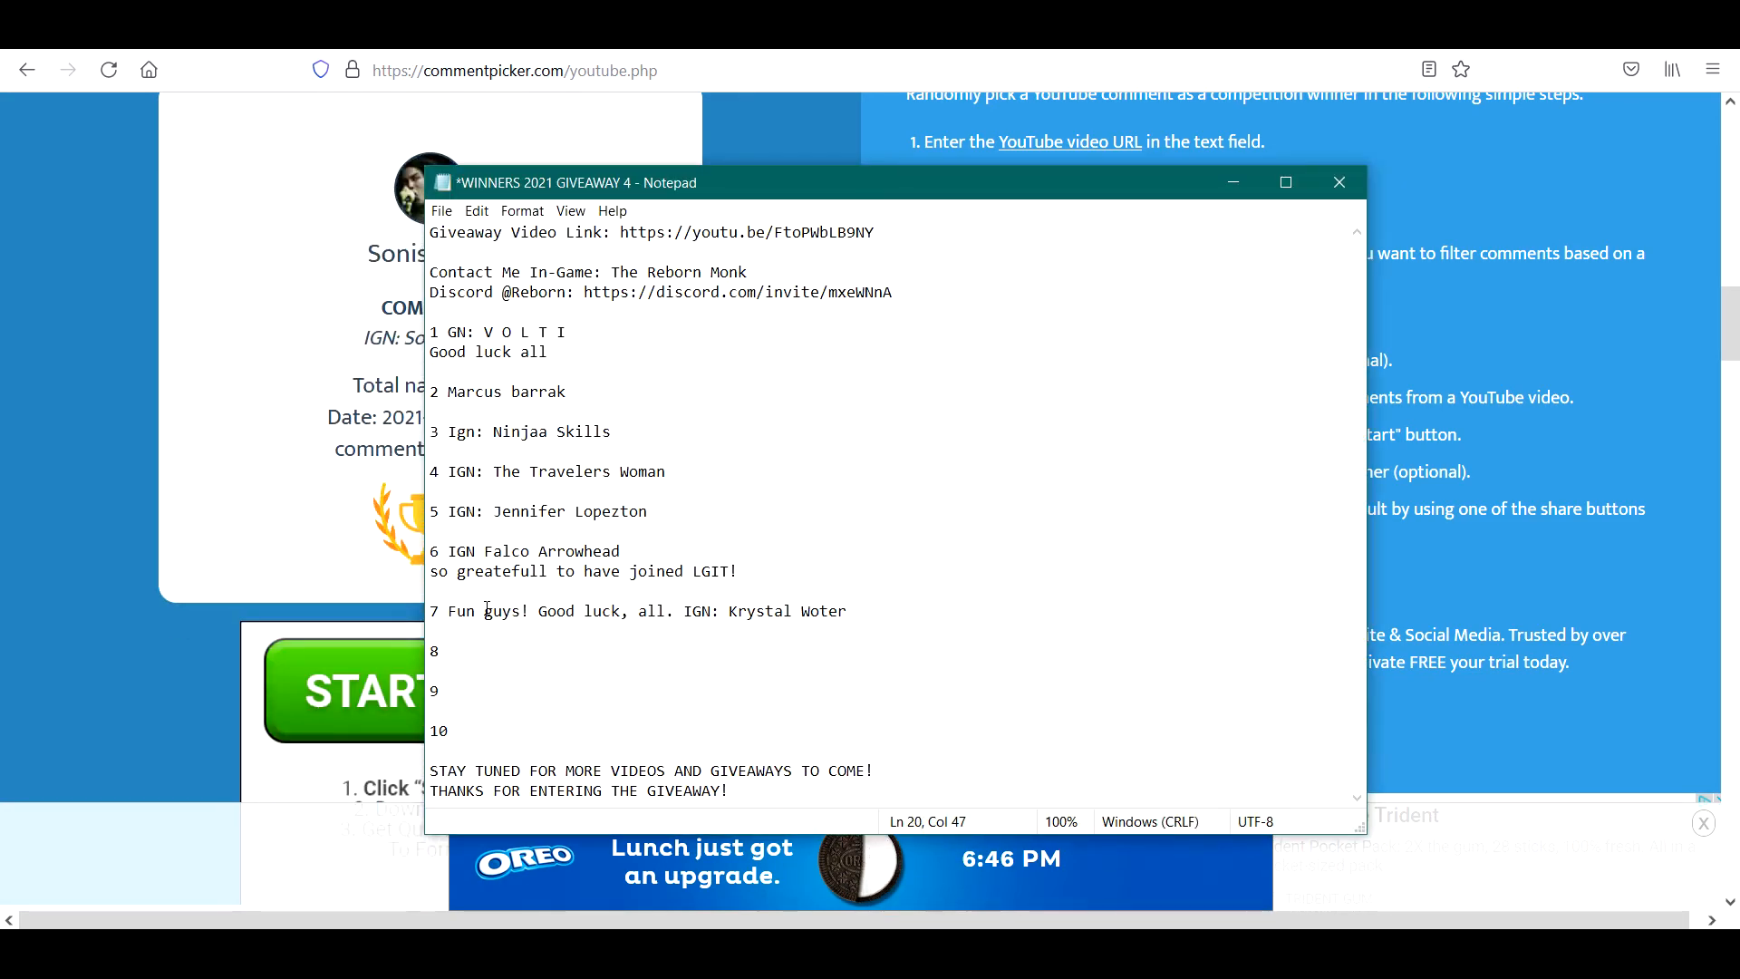
click(1338, 182)
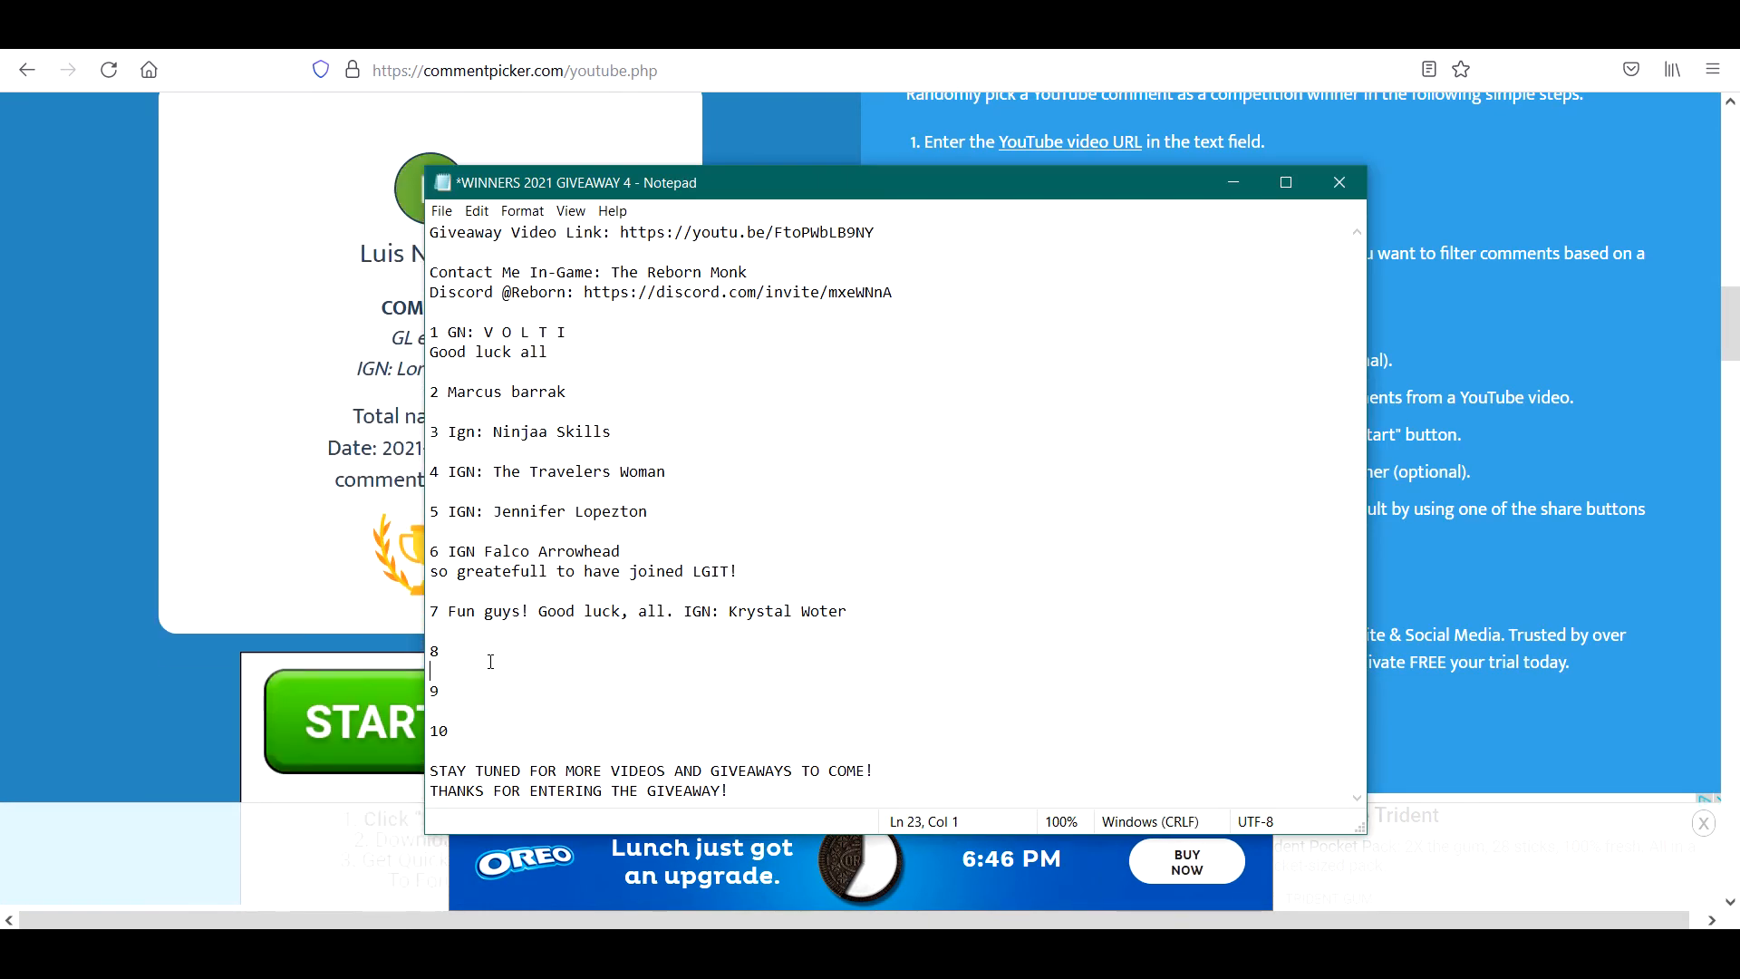
text(Ign: crackavelli tha don thanks reborn)
text( Good luck everyone!)
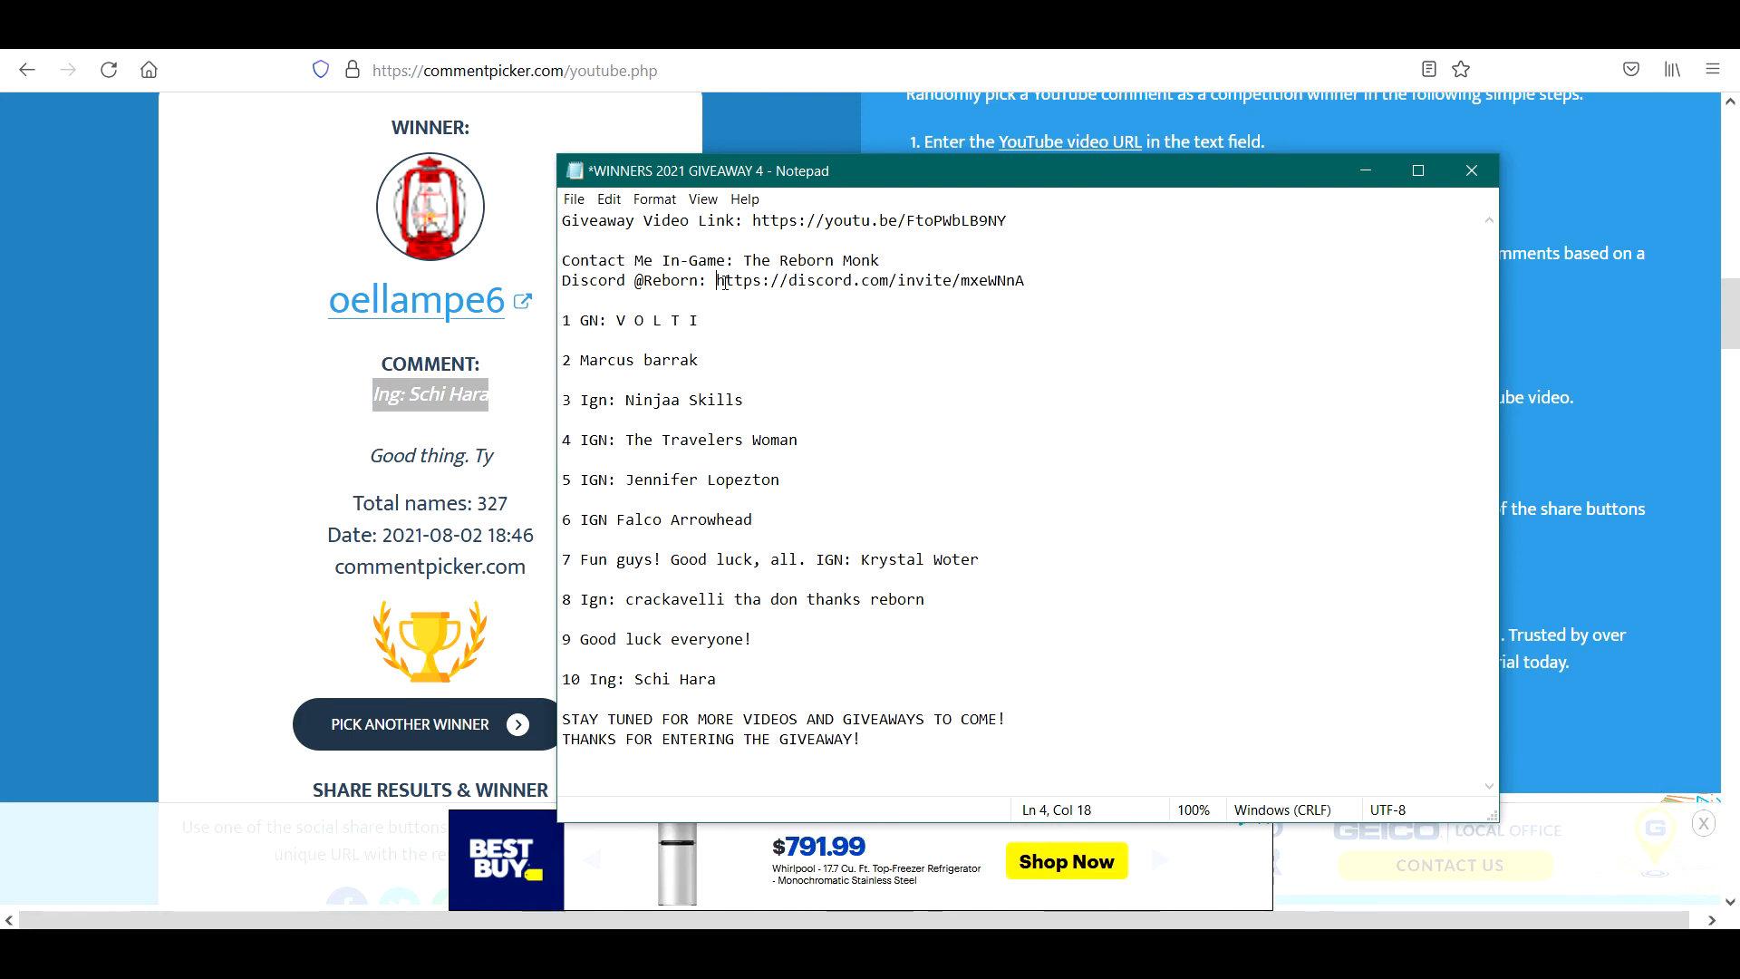
drag(738, 260, 878, 260)
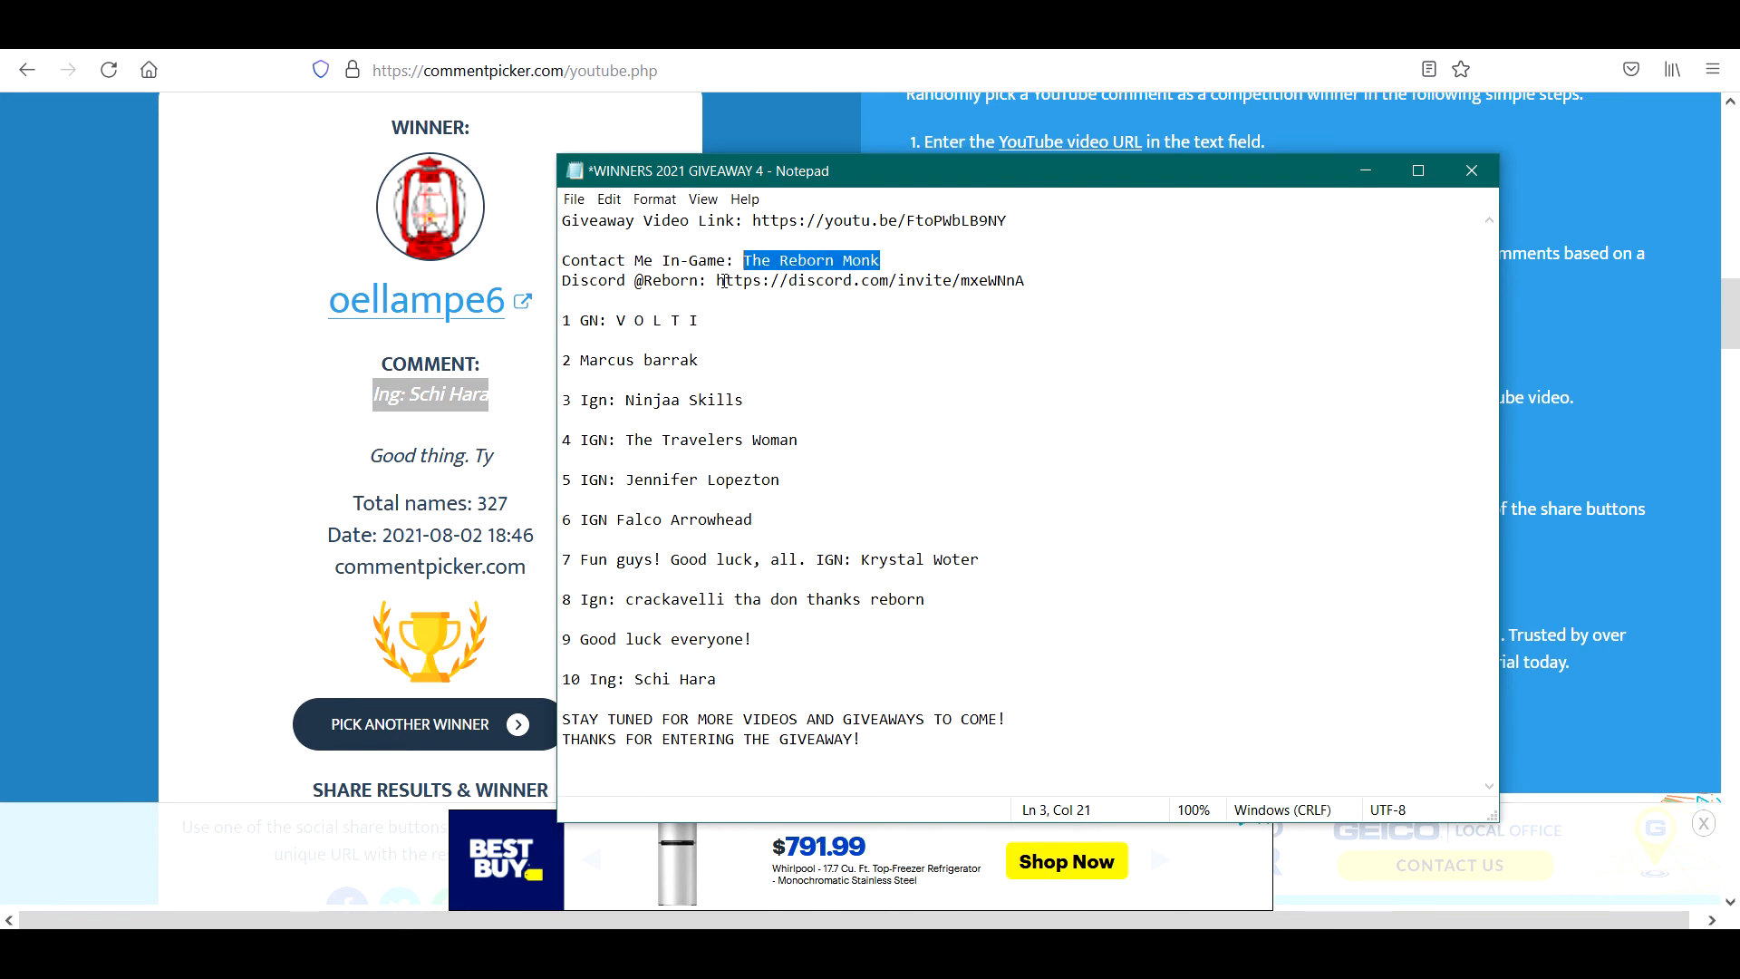